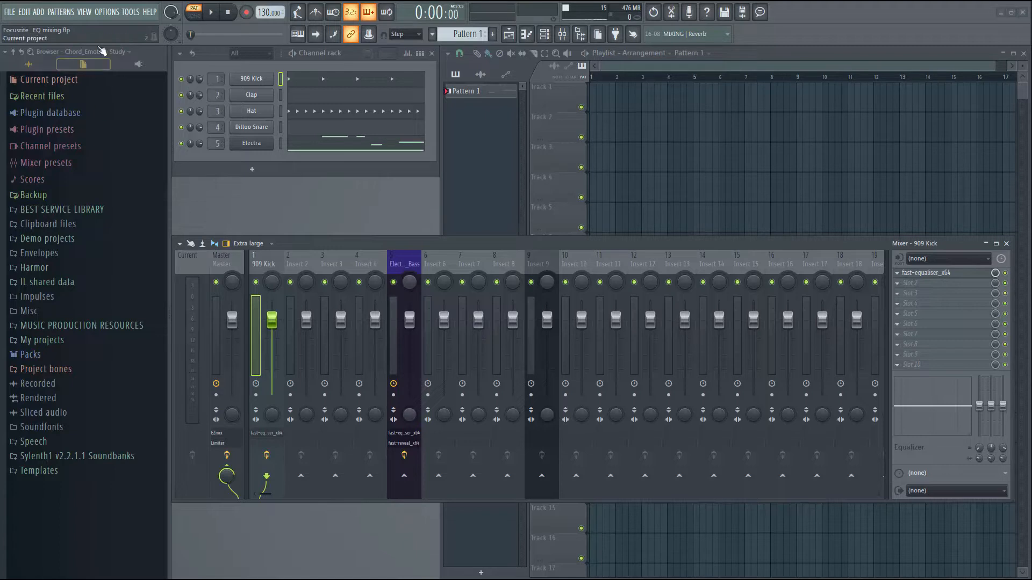
# - Audition the song briefly, then stop playback and nudge a mixer fader
pyautogui.click(211, 12)
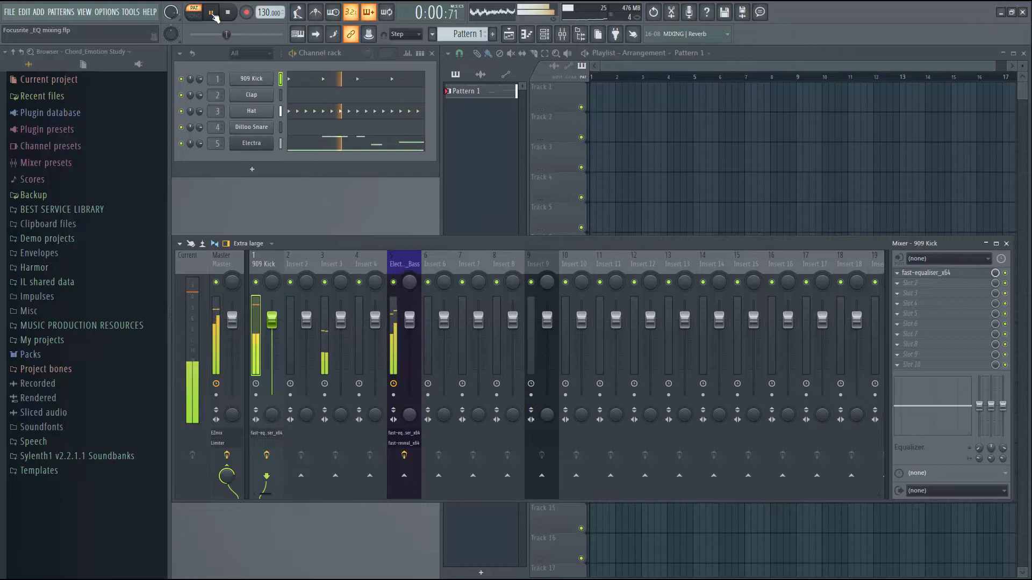
pyautogui.click(211, 12)
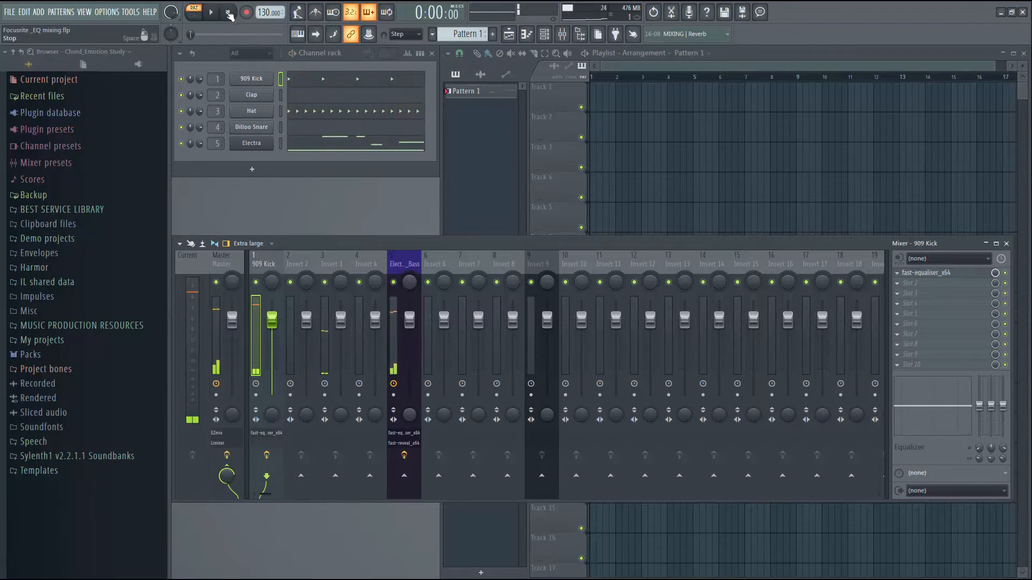
pyautogui.click(226, 12)
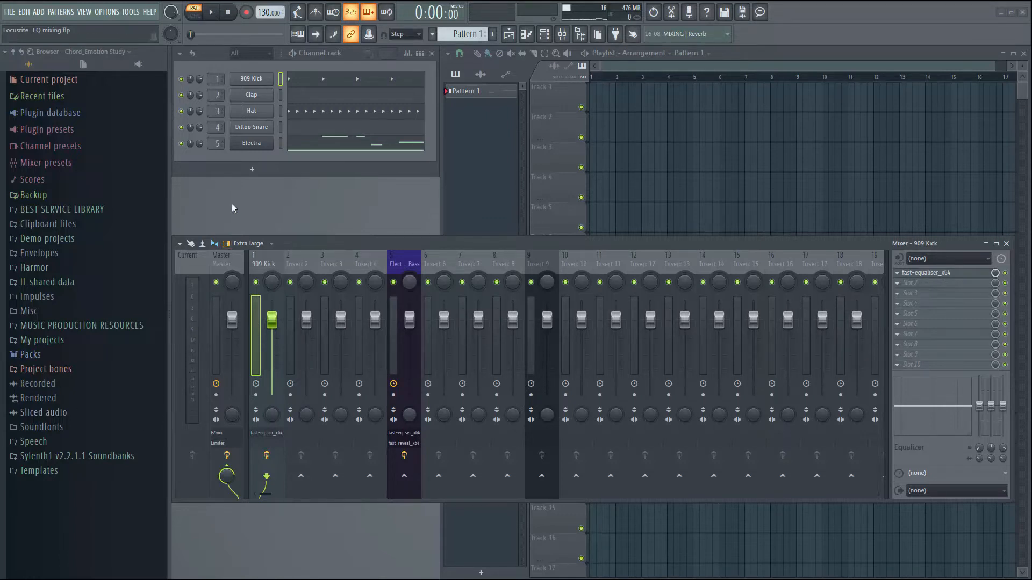
pyautogui.moveTo(272, 329); pyautogui.dragTo(272, 319)
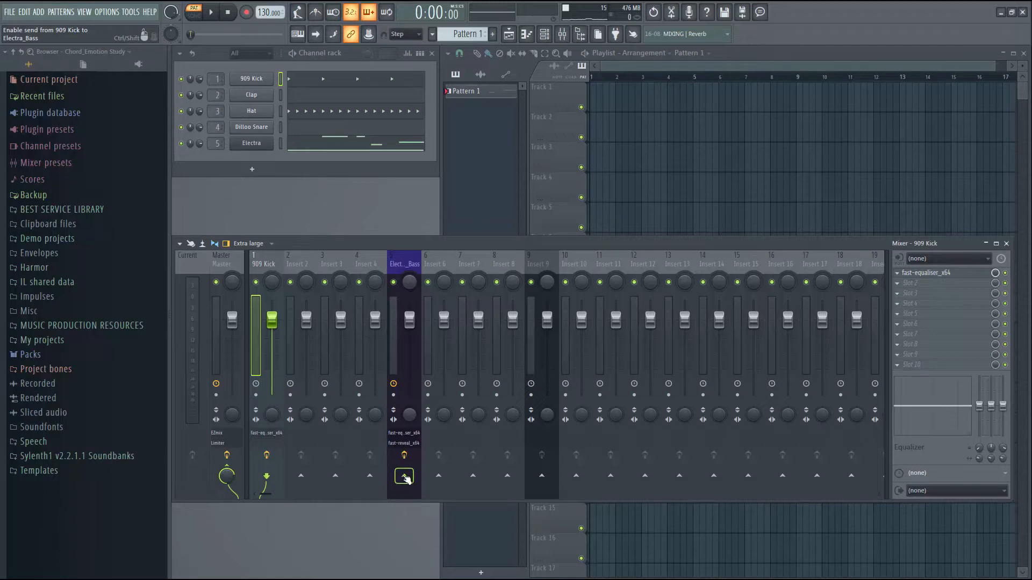
# - Route the 909 Kick as a sidechain into the Electra_Bass track via its send arrow
pyautogui.click(403, 476)
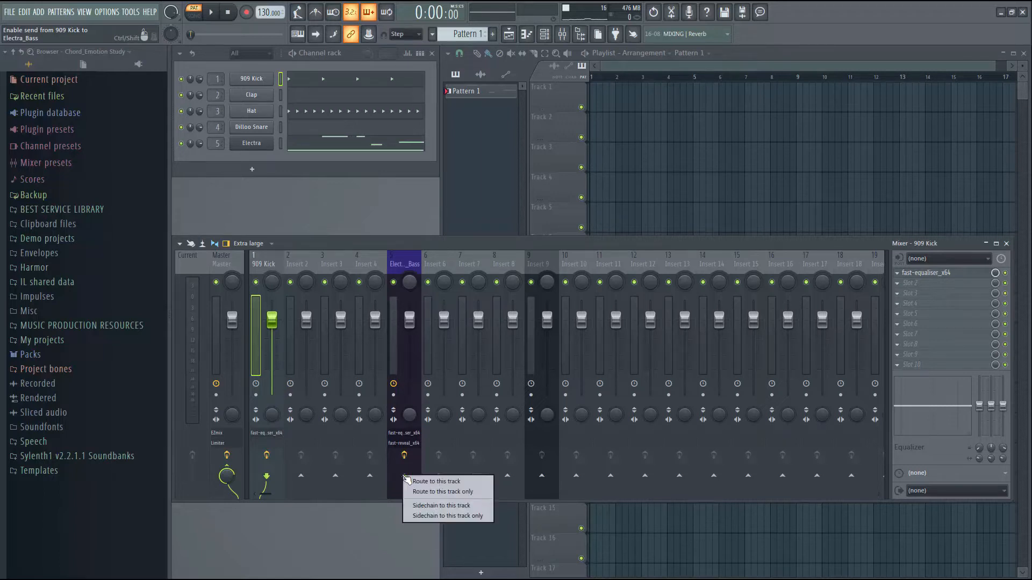
pyautogui.moveTo(440, 505)
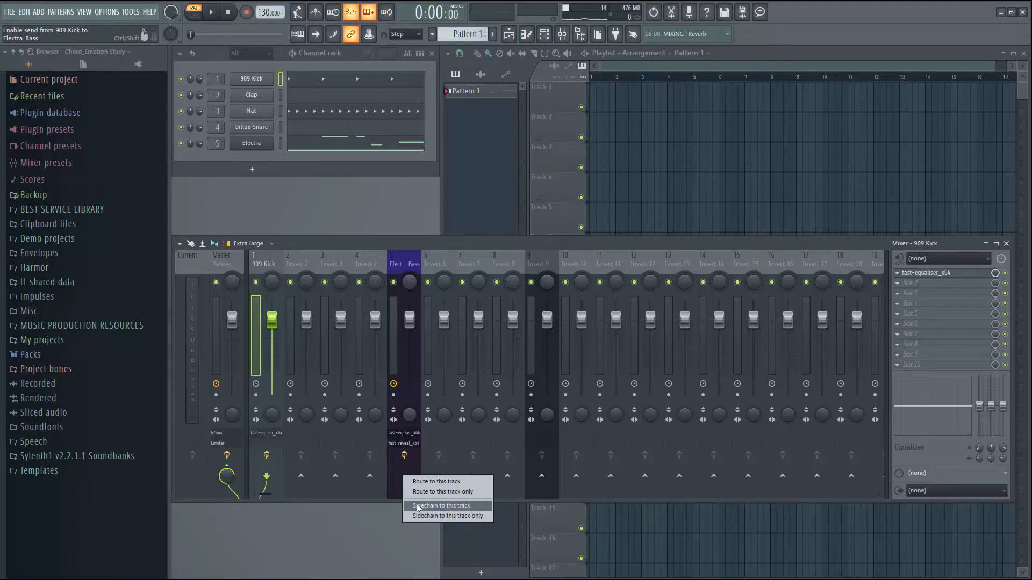
pyautogui.click(440, 505)
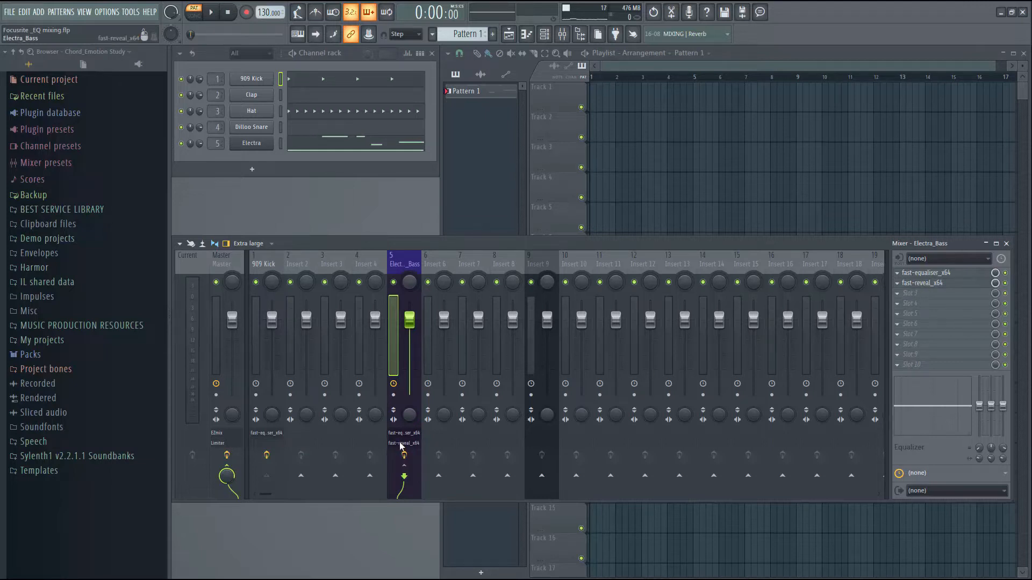
pyautogui.moveTo(403, 448)
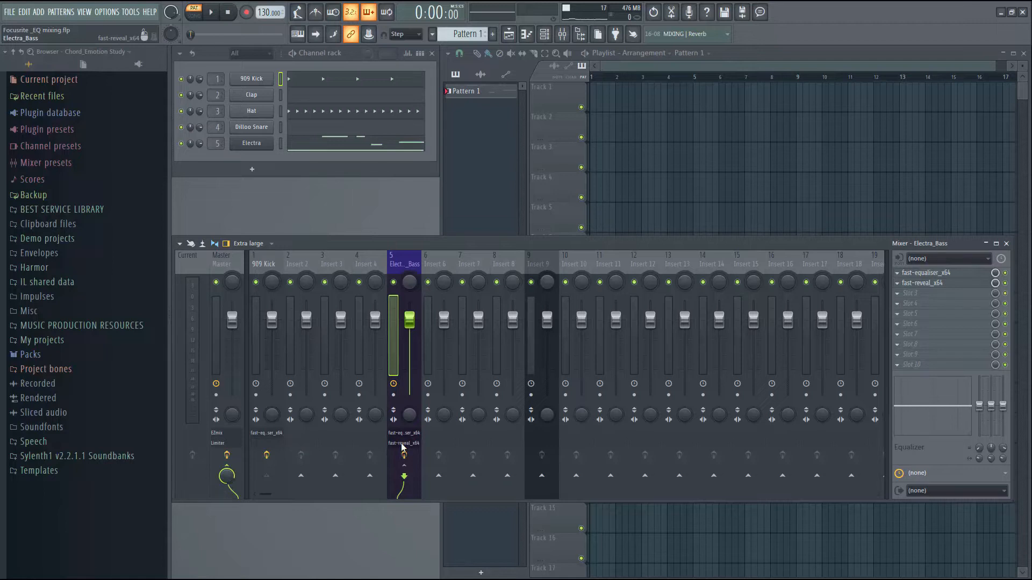
# - Bring up FAST Reveal on Electra_Bass and show its Processing connections with sidechain input 1
pyautogui.click(403, 442)
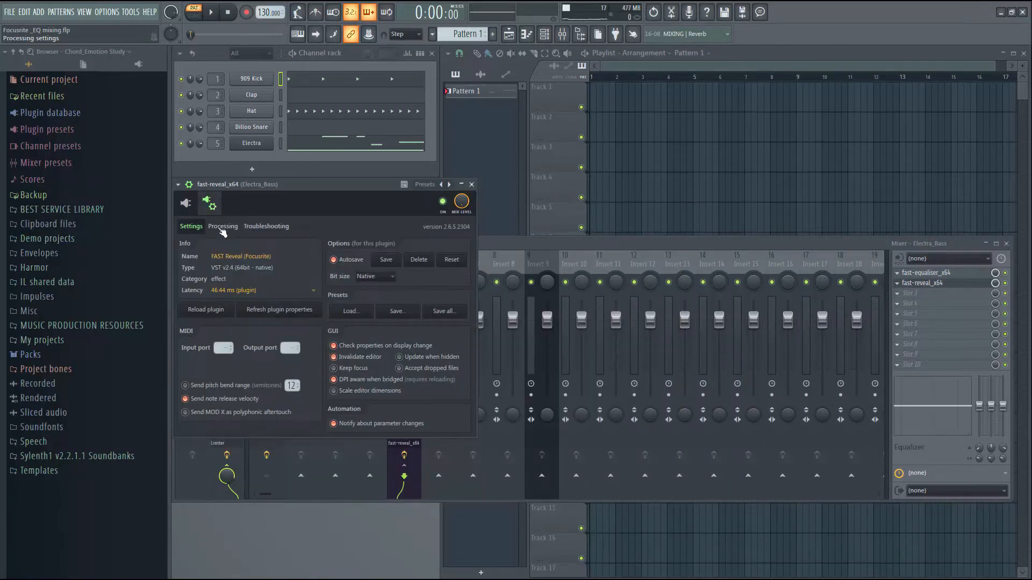
pyautogui.click(223, 226)
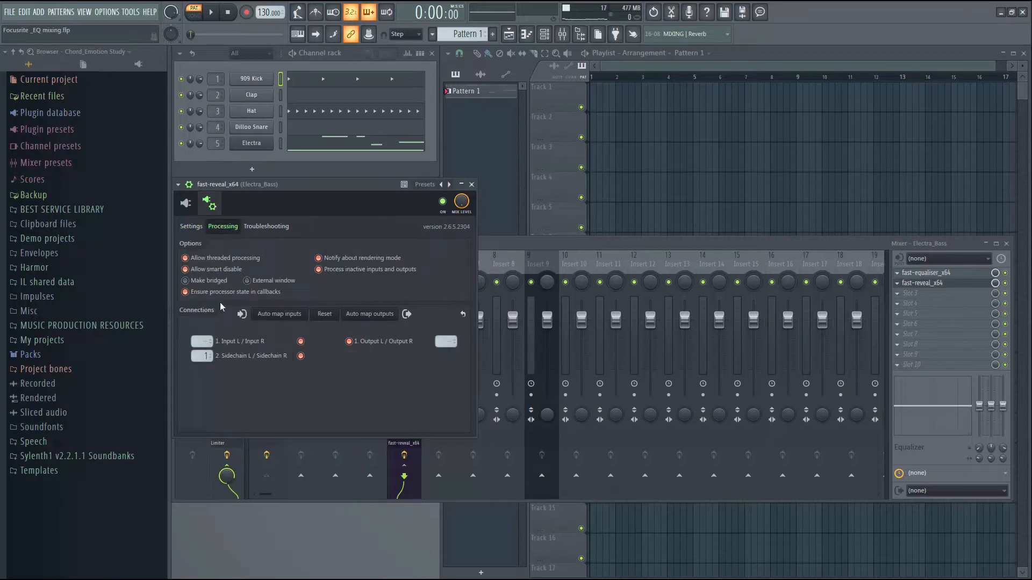
pyautogui.moveTo(279, 314)
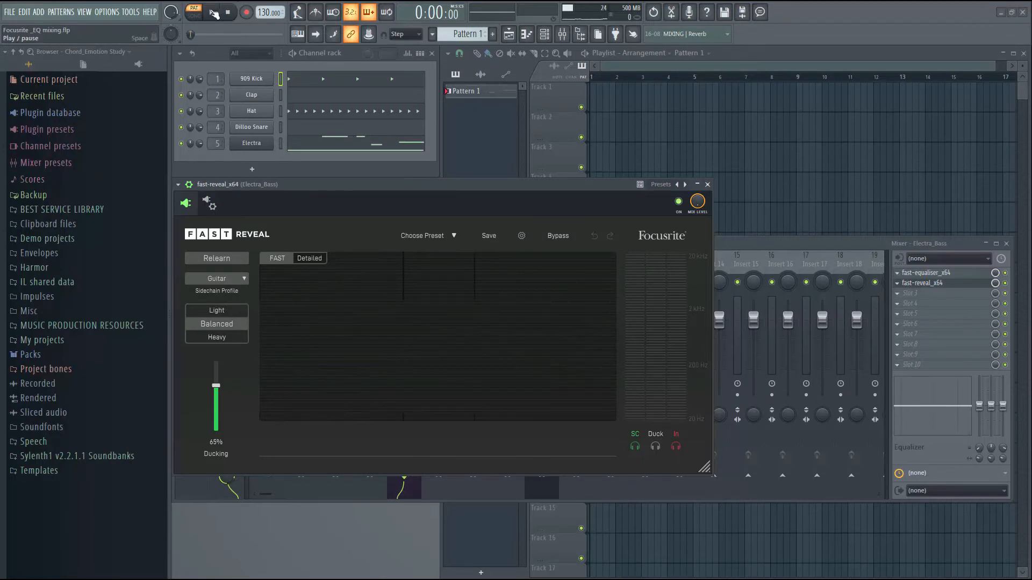
# - Run playback briefly to feed FAST Reveal's spectrogram, then stop and return to its main interface
pyautogui.click(192, 12)
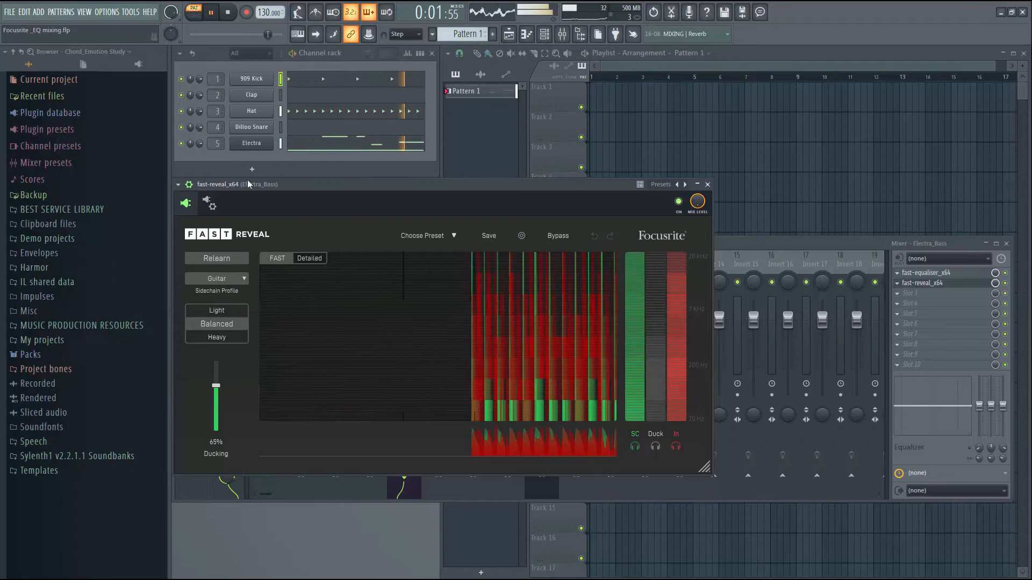
pyautogui.click(228, 12)
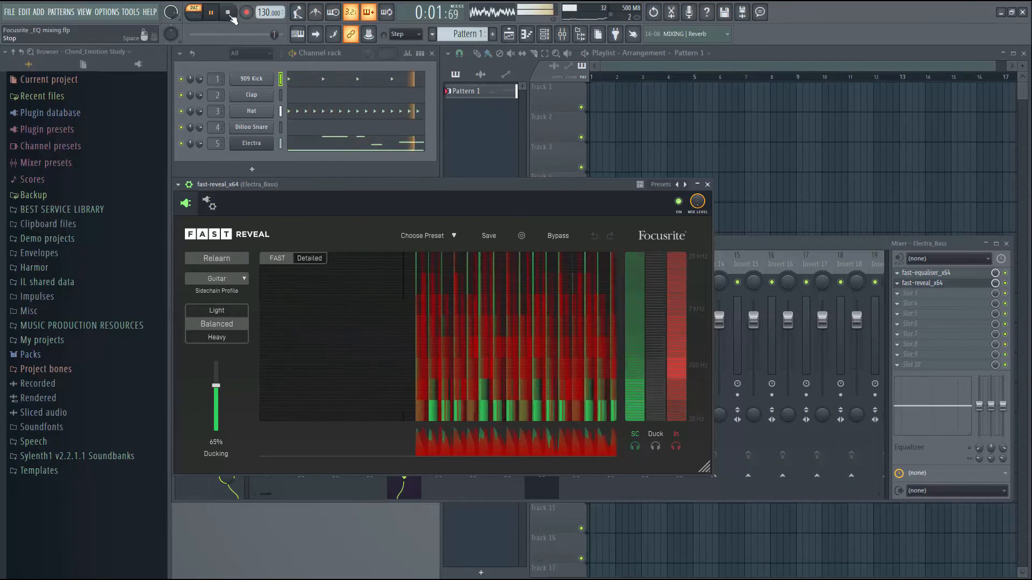
pyautogui.click(227, 12)
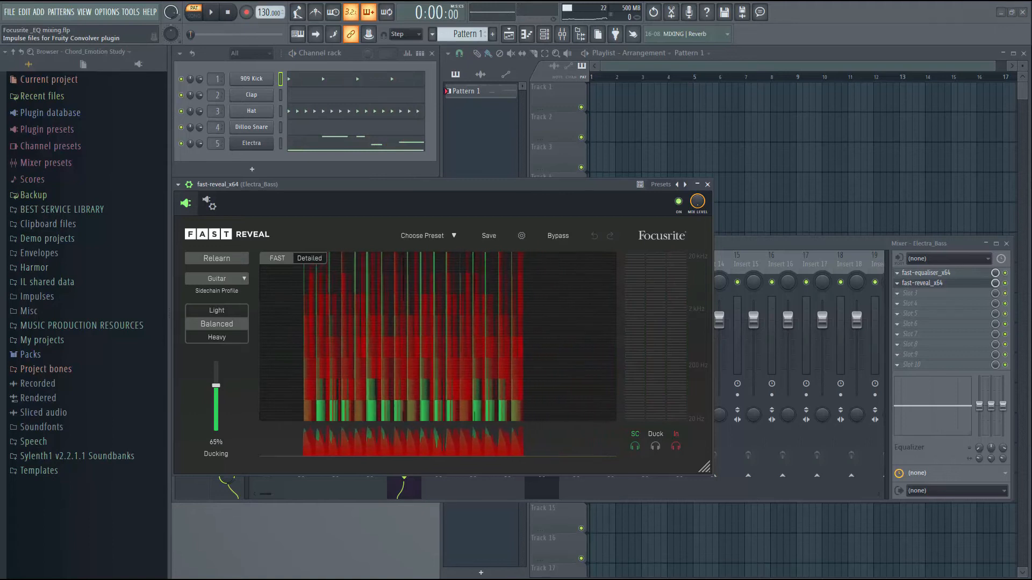
pyautogui.click(216, 258)
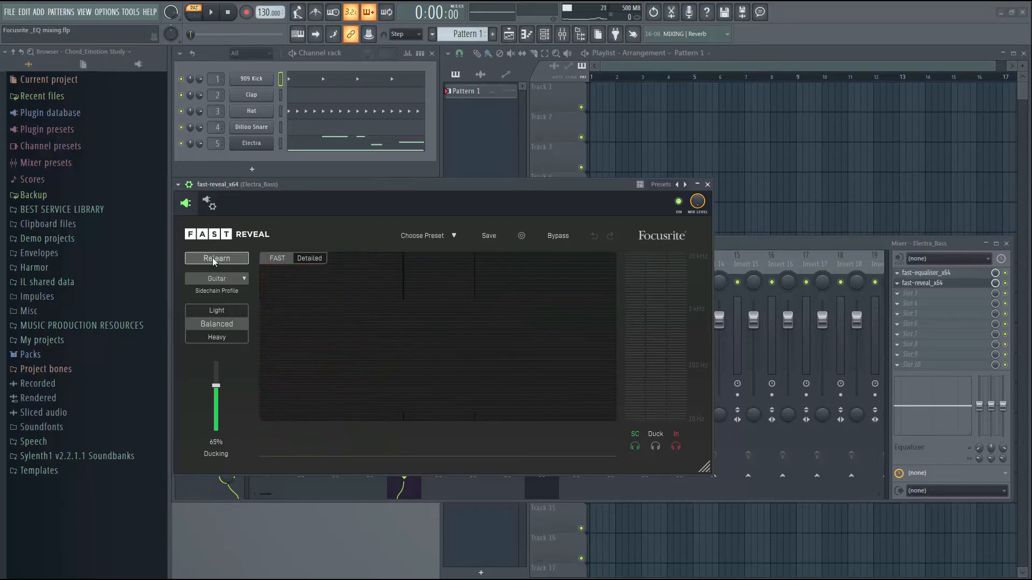
# - Arm FAST Reveal to relearn the bass sound, marking the preset as modified
pyautogui.click(207, 258)
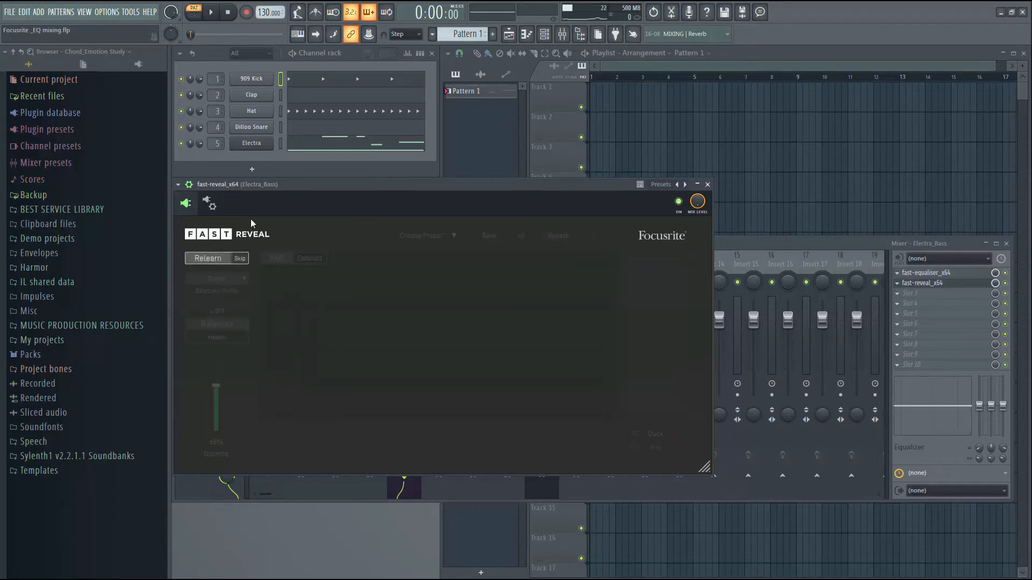
pyautogui.click(211, 12)
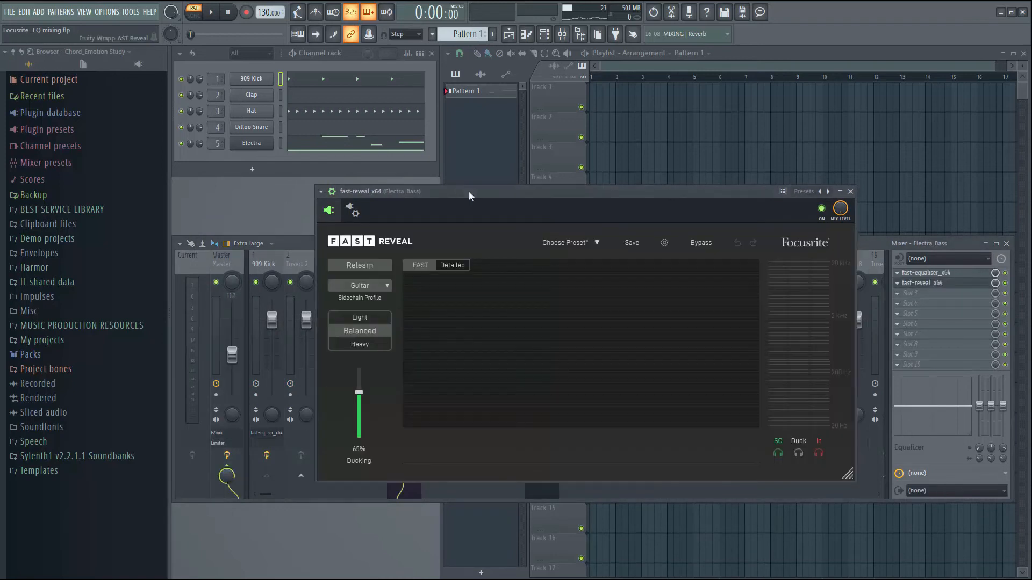
# - Play the song so FAST Reveal learns the bass and shows it ducking under the kick
pyautogui.click(212, 12)
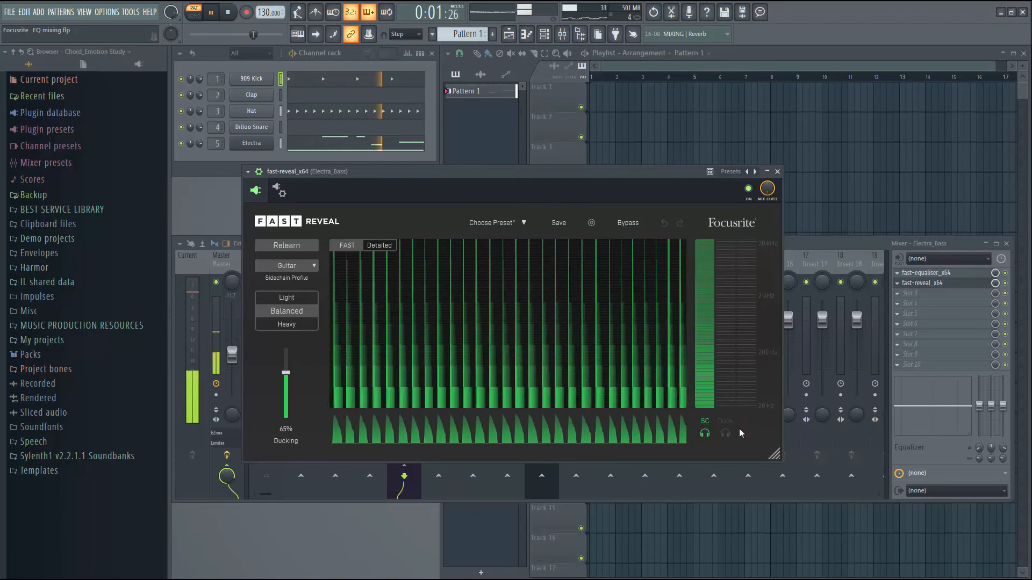
pyautogui.moveTo(745, 434)
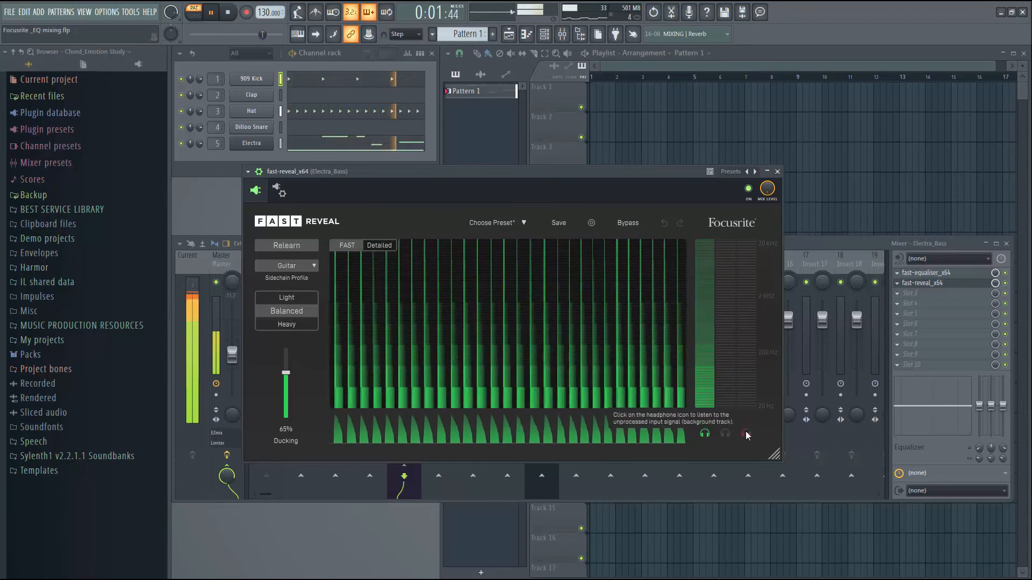
pyautogui.click(746, 433)
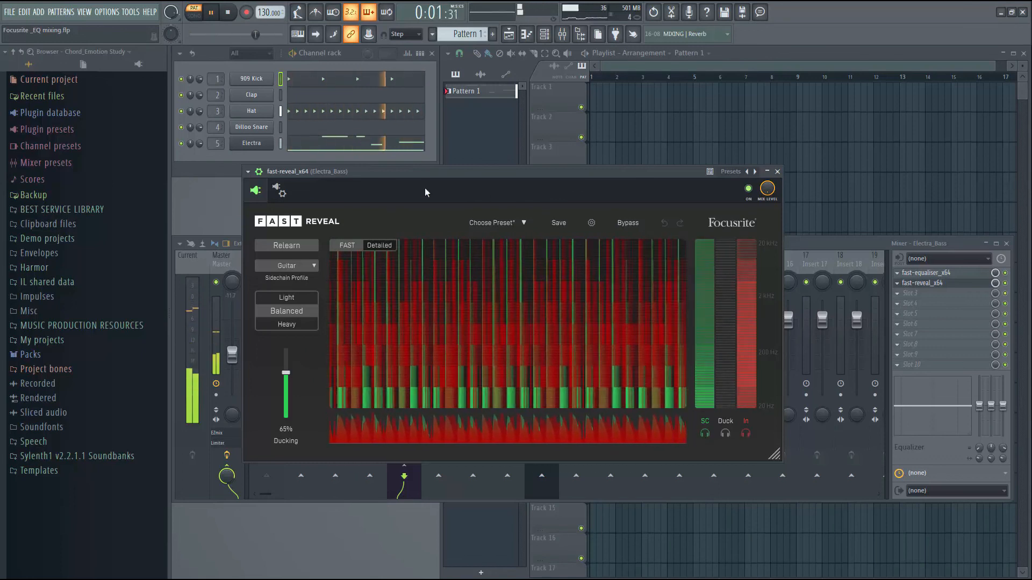
# - Stop playback, keeping the ducking spectrogram, with Electra_Bass's fader at 100%
pyautogui.click(228, 12)
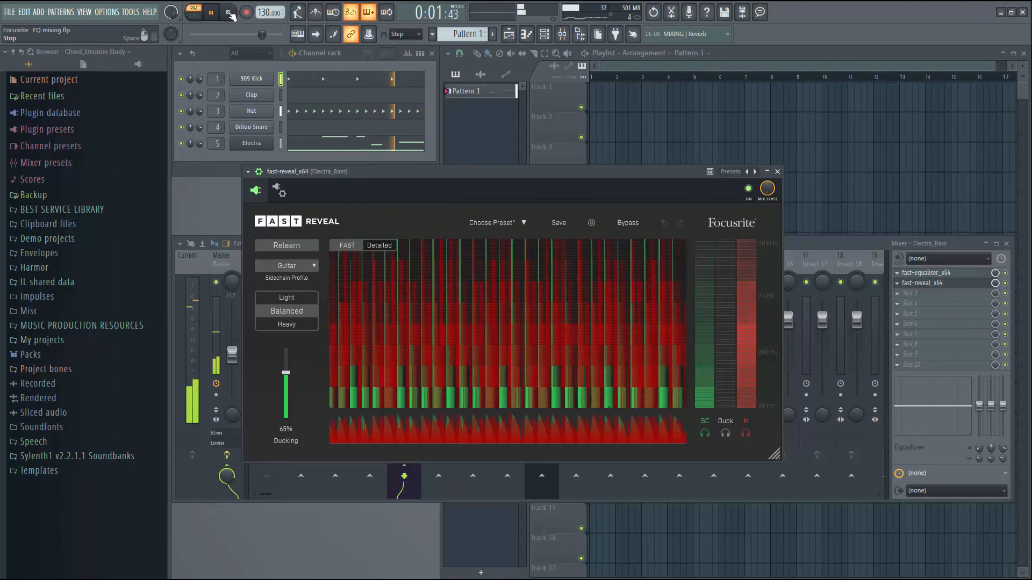
pyautogui.click(227, 12)
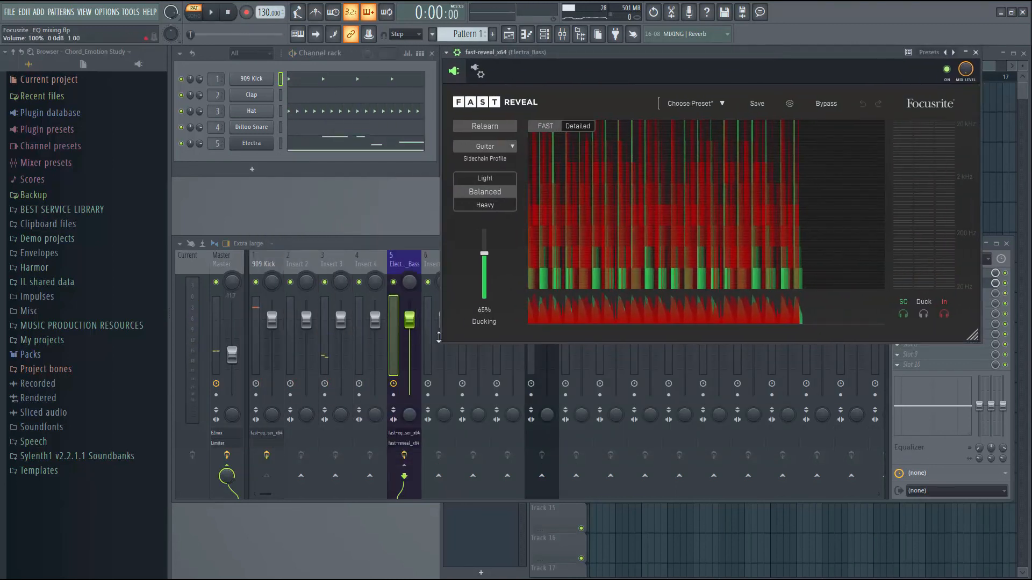
pyautogui.moveTo(409, 320); pyautogui.dragTo(408, 332)
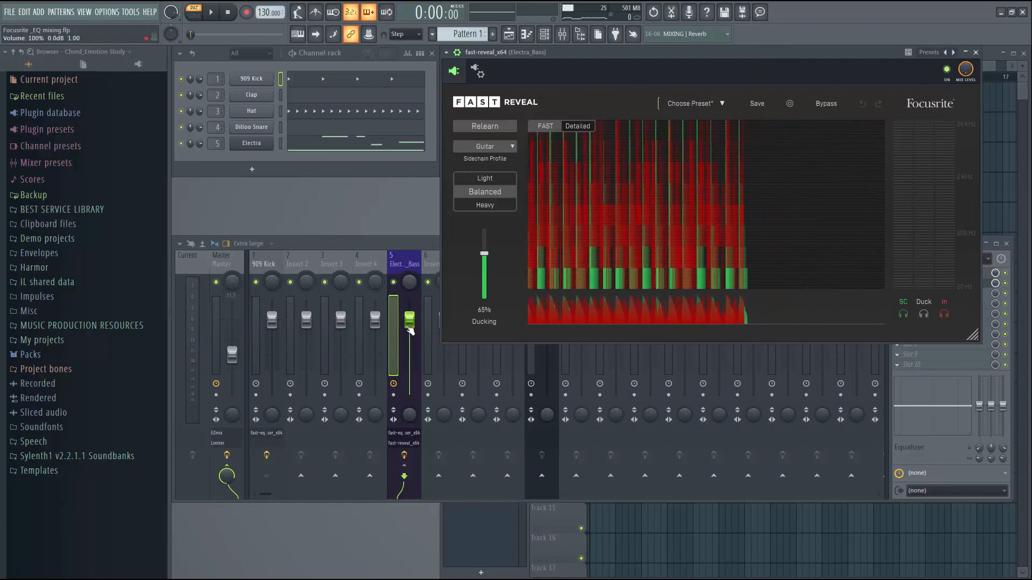